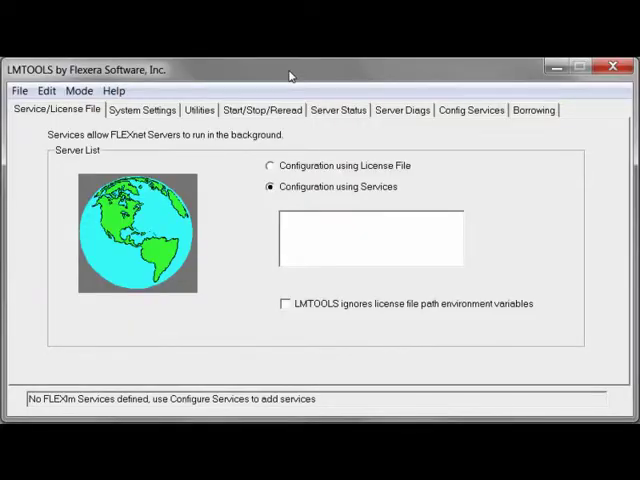
pyautogui.moveTo(178, 76)
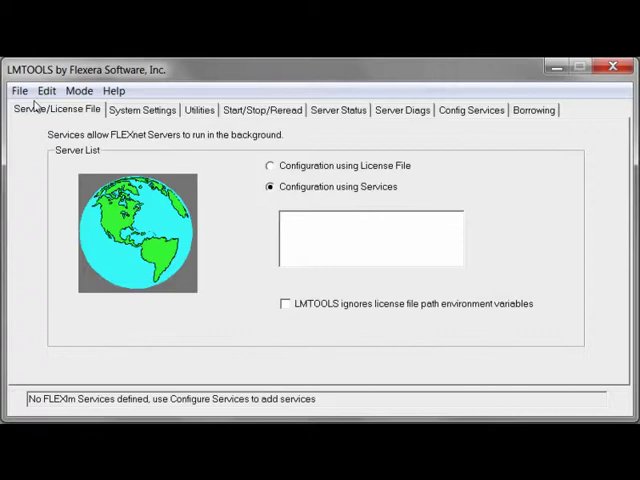
pyautogui.moveTo(88, 116)
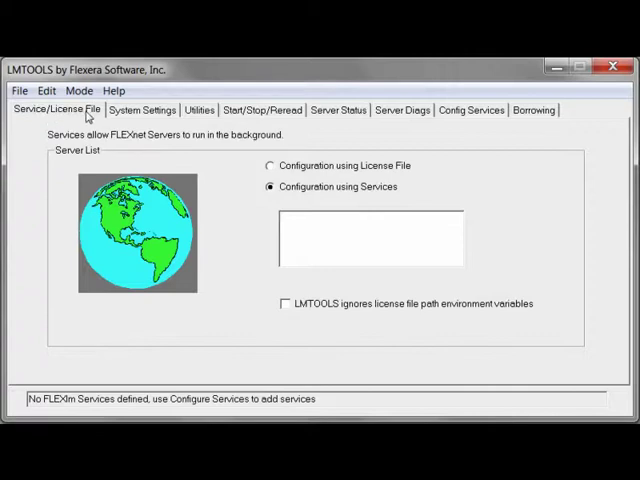
pyautogui.moveTo(42, 118)
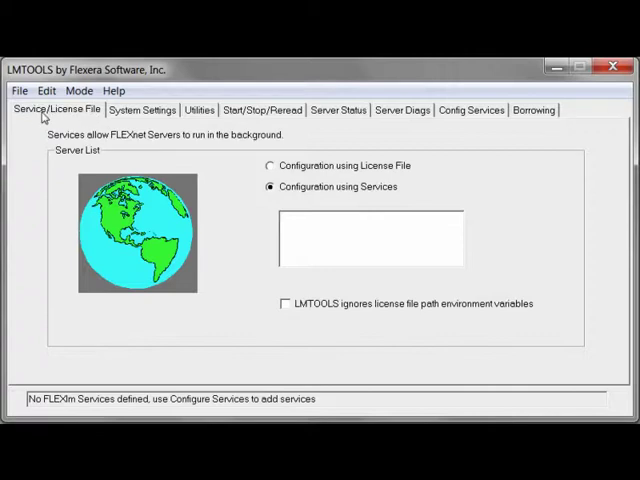
# Review LMTOOLS System Settings and Config Services, then show the Borrowing options.
pyautogui.click(144, 110)
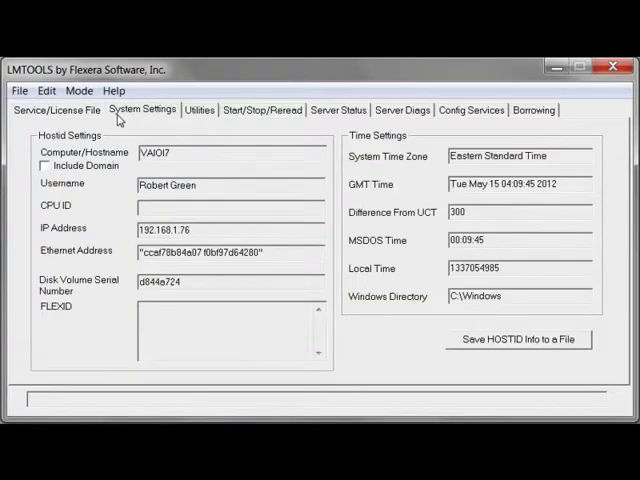
pyautogui.click(200, 110)
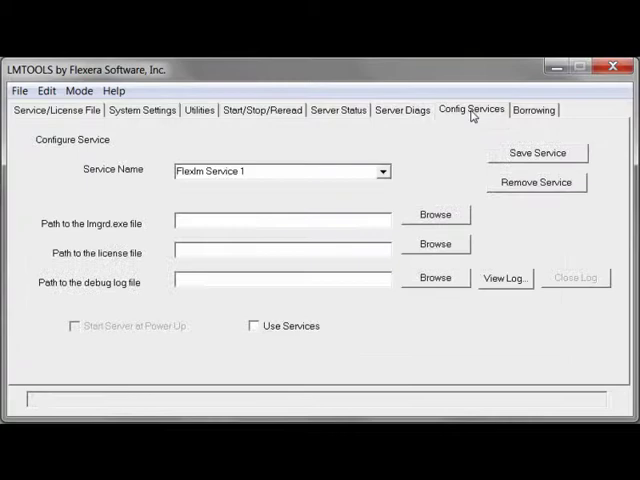
pyautogui.moveTo(536, 126)
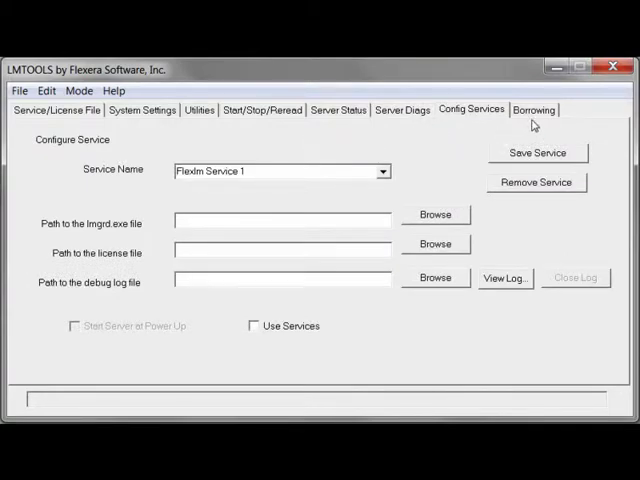
pyautogui.click(534, 108)
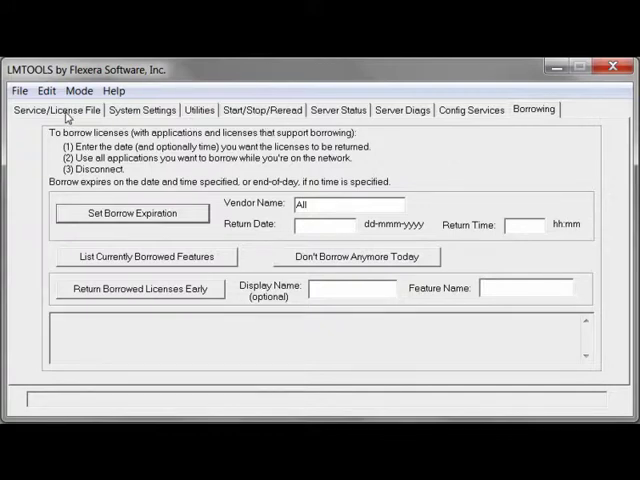
pyautogui.click(56, 108)
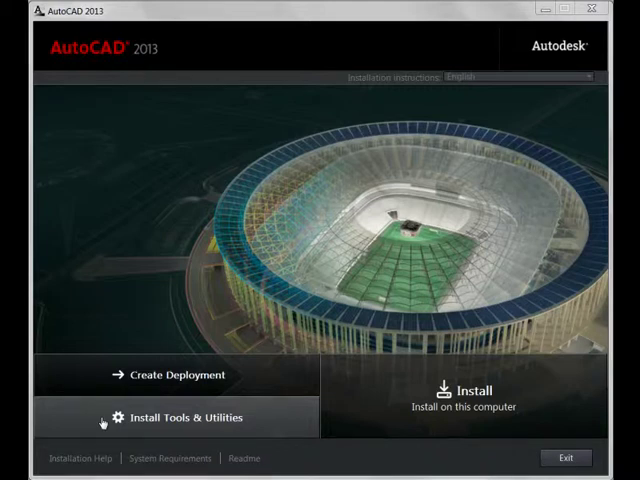
# Choose Install Tools & Utilities and select Network License Manager for installation.
pyautogui.click(184, 416)
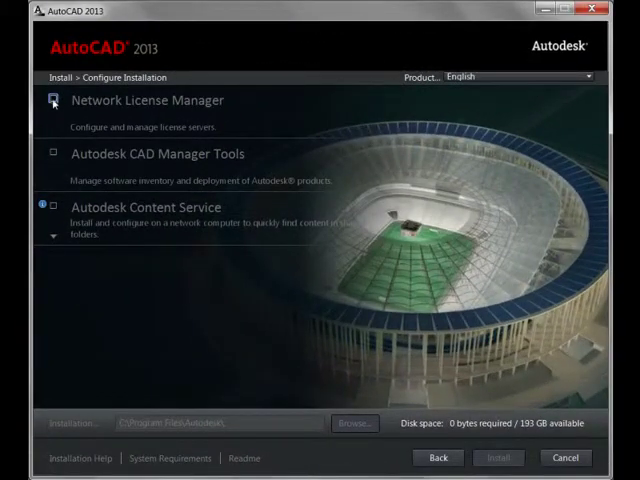
pyautogui.click(52, 100)
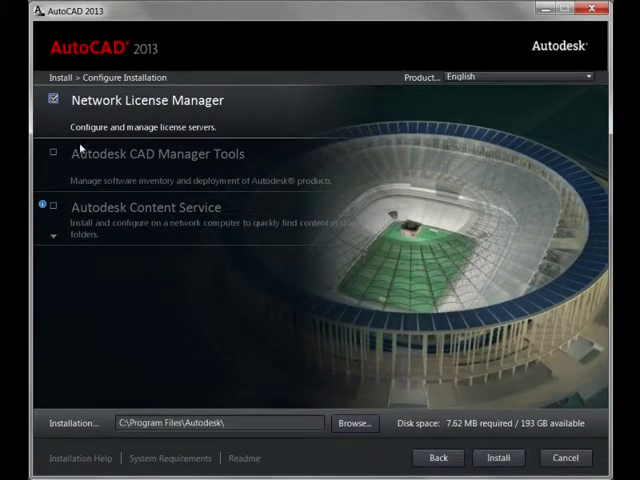